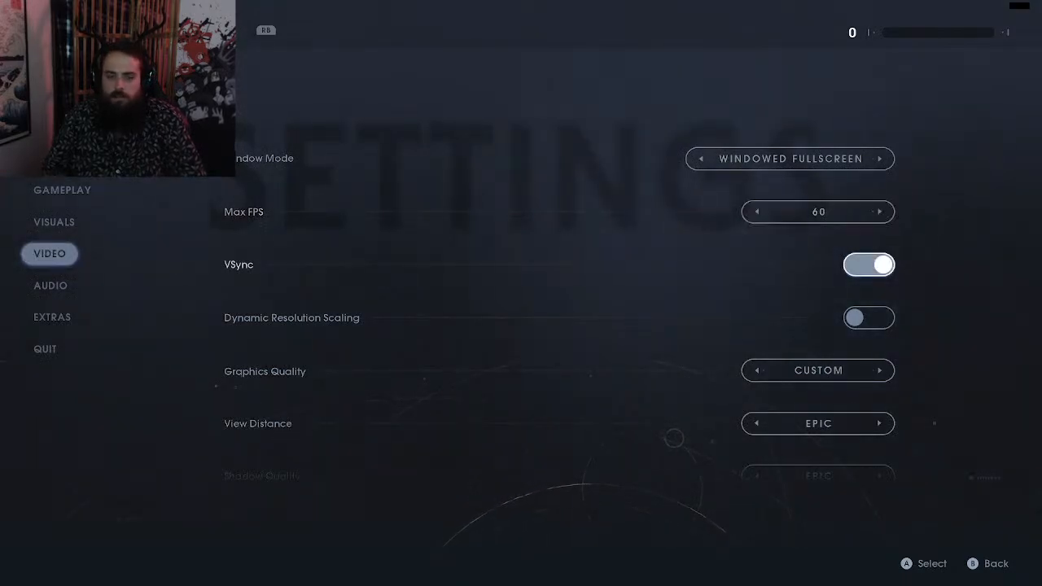
# - Show the Gameplay settings with Jedi Grand Master difficulty and assist options off
pyautogui.scroll(-3)
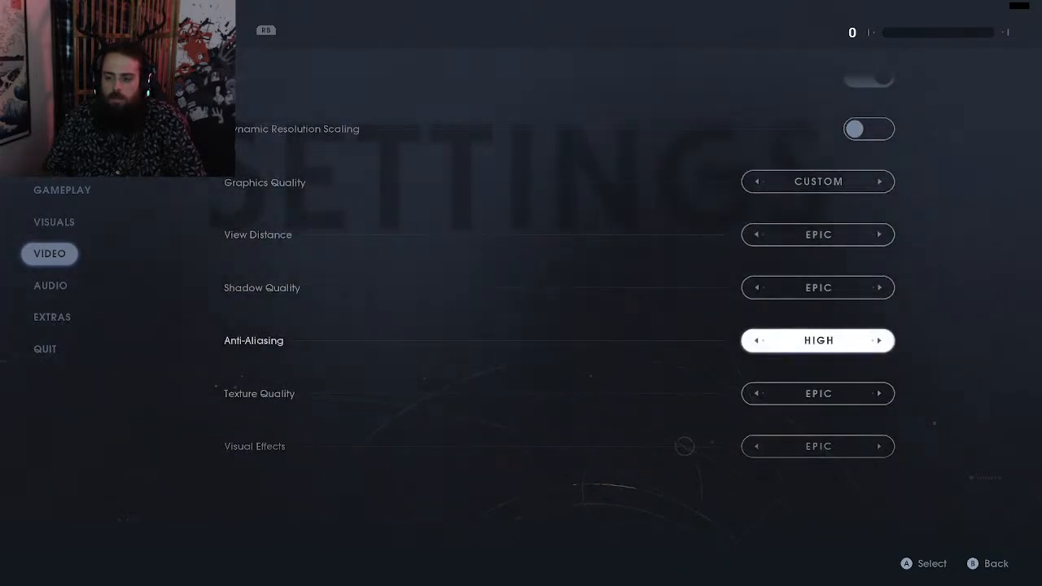
pyautogui.click(878, 341)
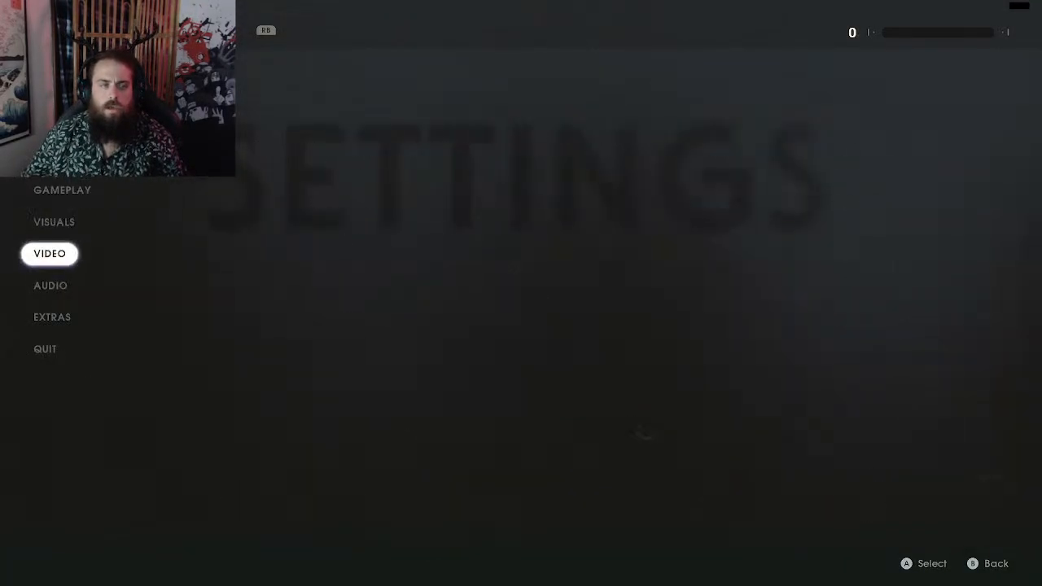
pyautogui.click(44, 349)
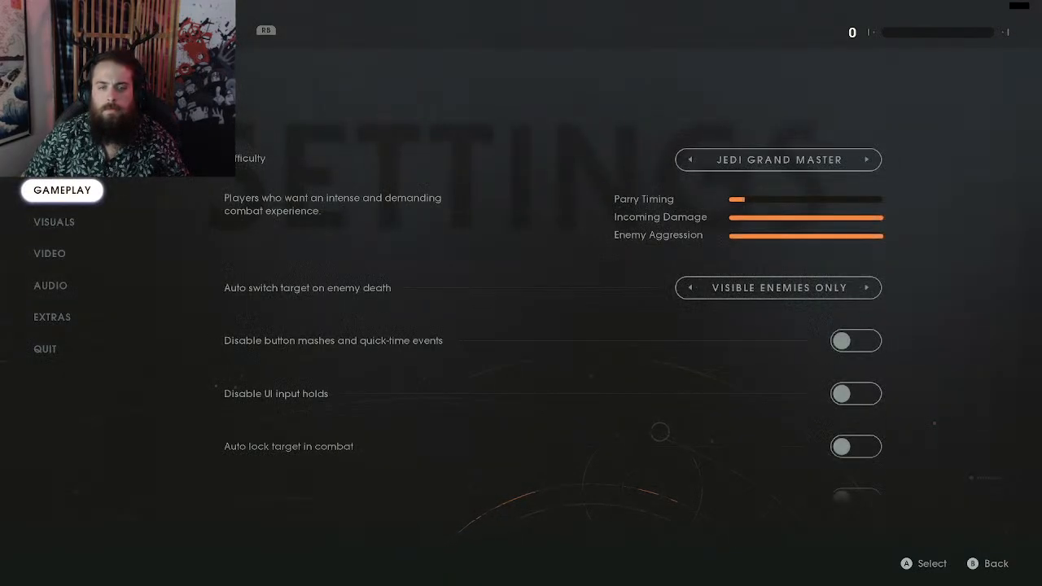
# - Browse the Visuals, Video, controller layout and Gameplay pages, scrolling through the gameplay list
pyautogui.click(54, 221)
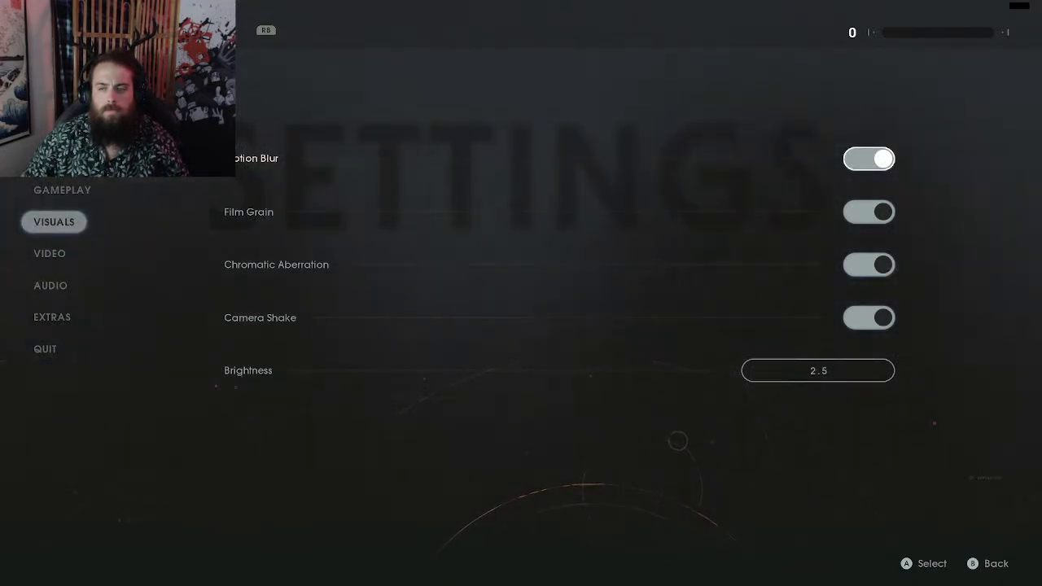
pyautogui.click(49, 253)
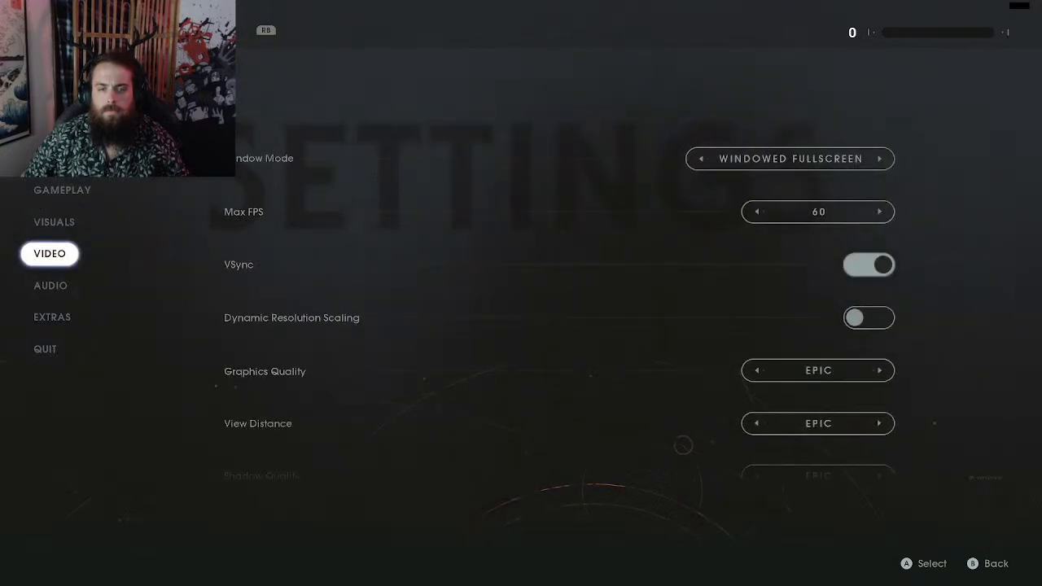
pyautogui.click(869, 317)
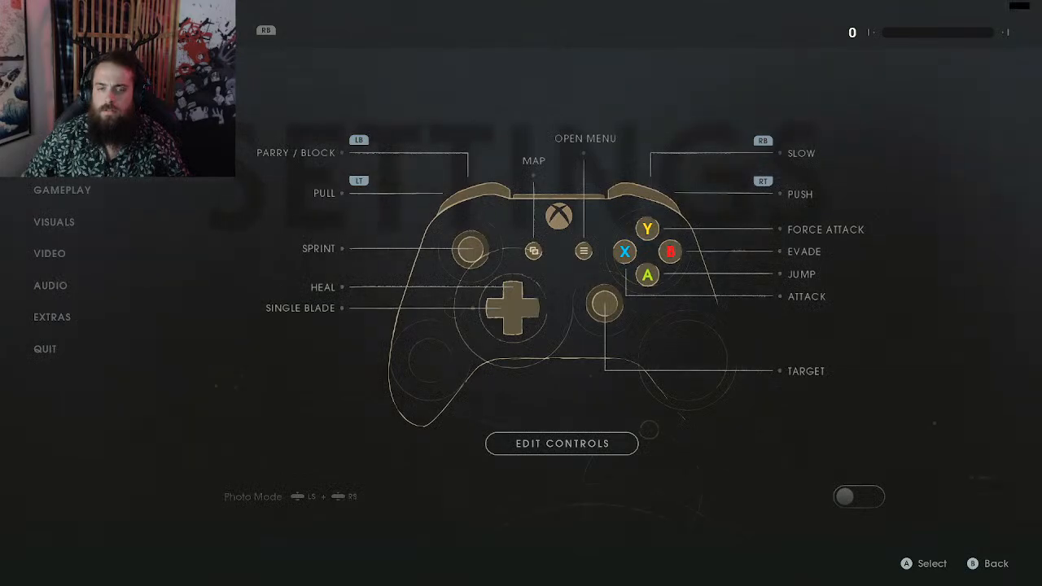
pyautogui.click(62, 190)
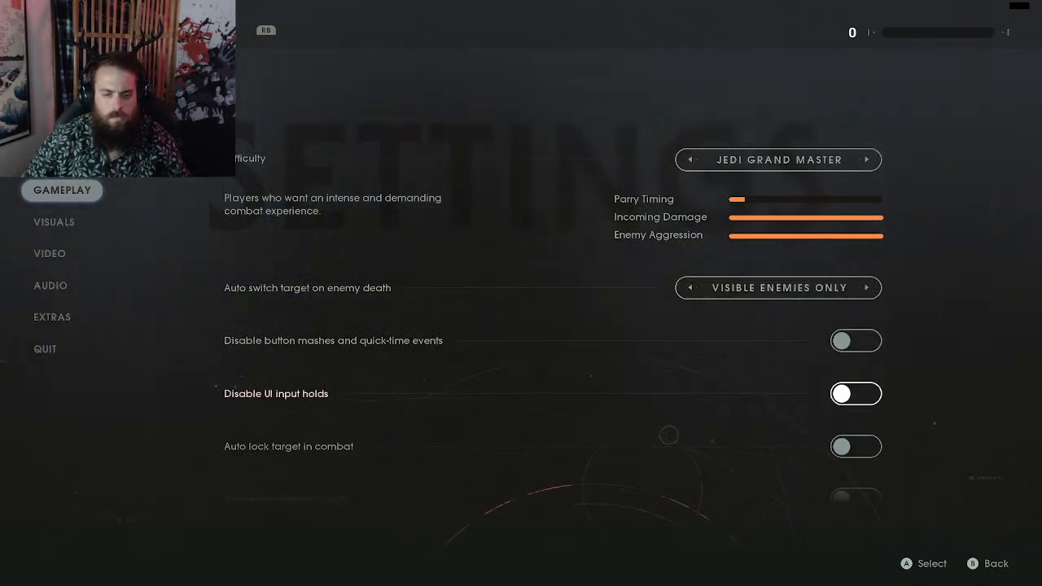
pyautogui.scroll(-3)
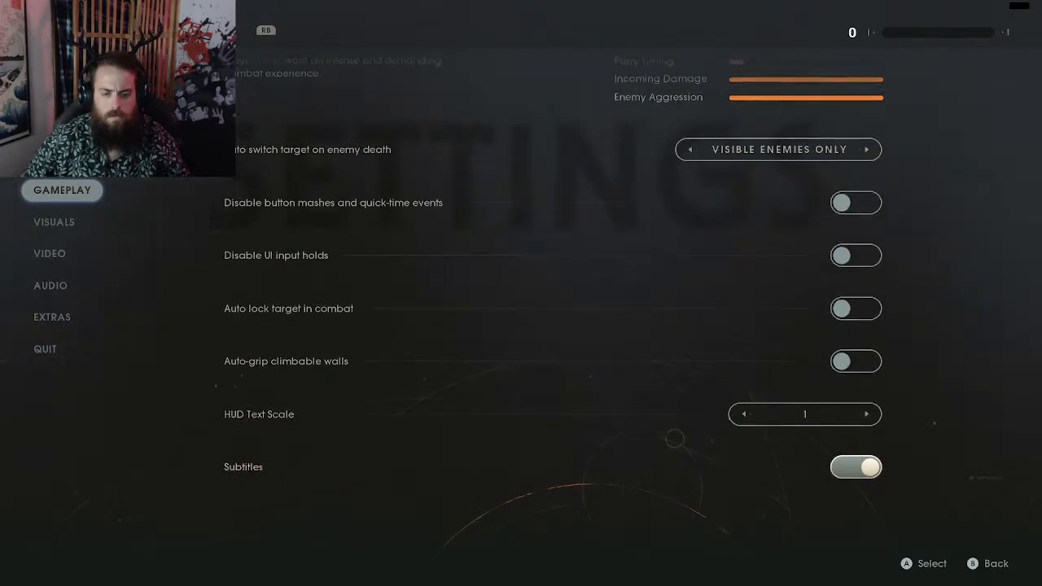
pyautogui.scroll(-3)
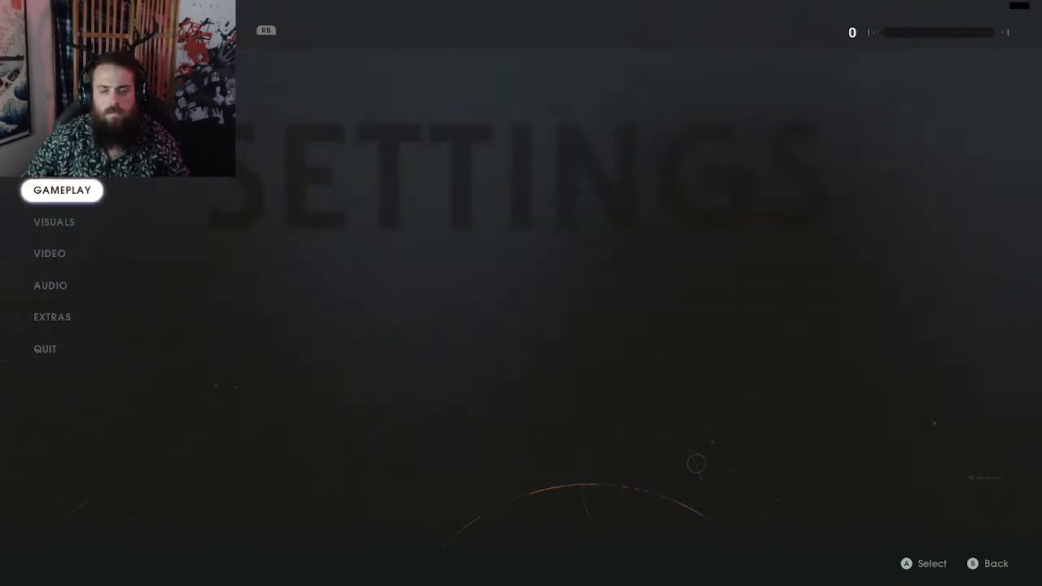
# - Preview the effect in-game, then return to the Visuals settings with Film Grain off
pyautogui.click(54, 221)
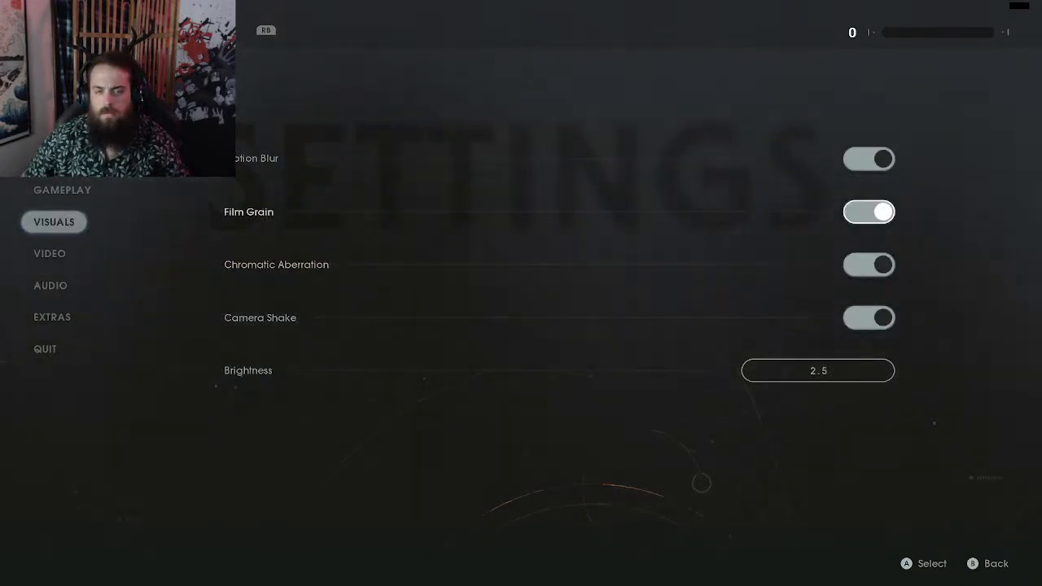
pyautogui.click(869, 212)
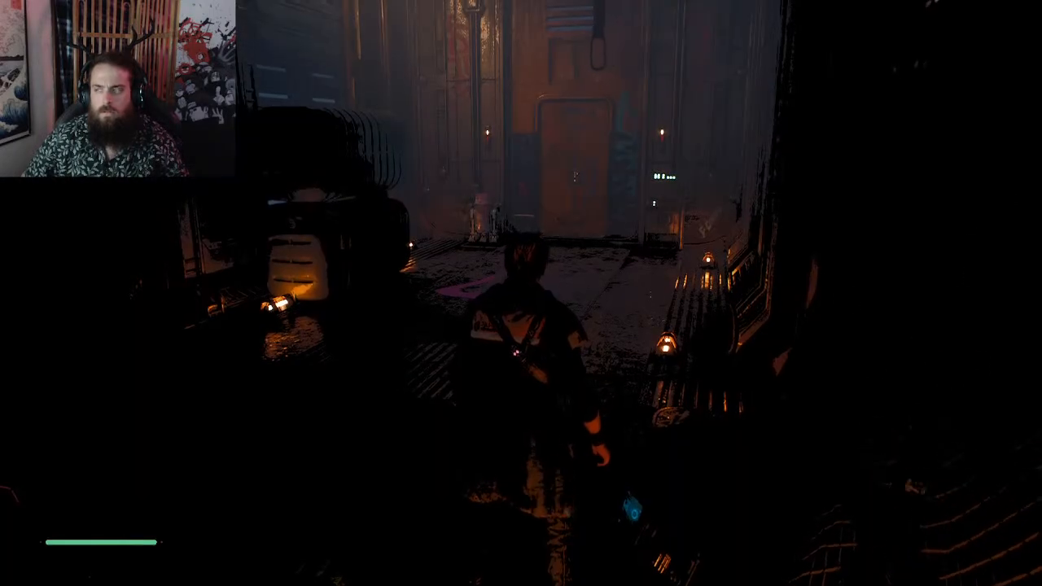
pyautogui.press('Escape')
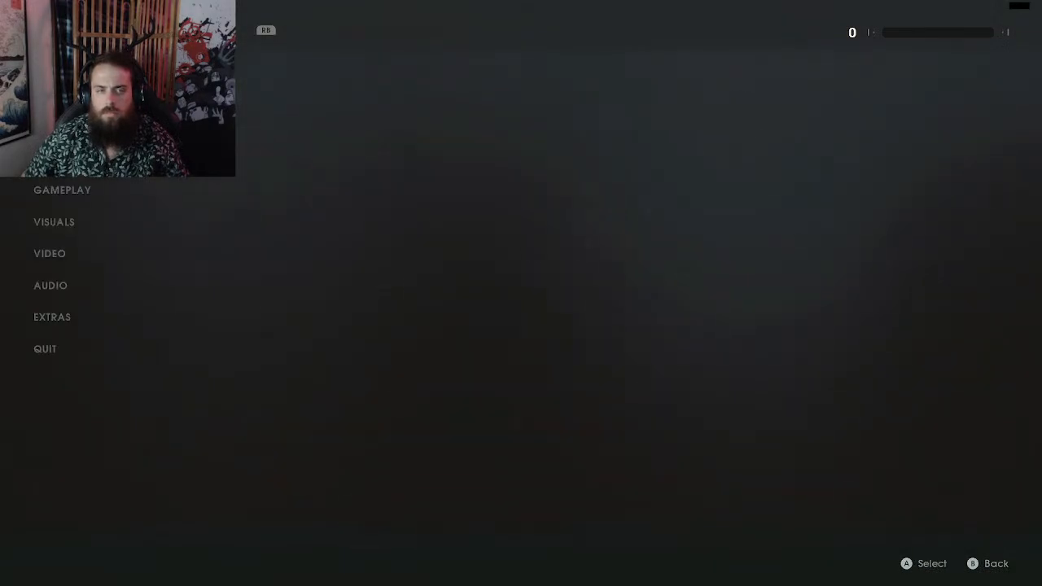
pyautogui.click(53, 221)
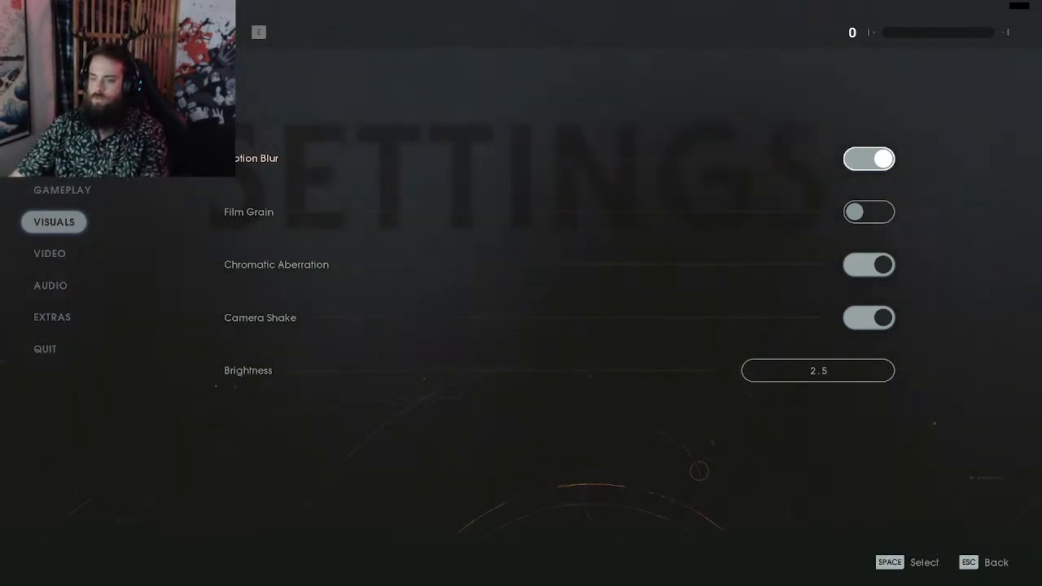
pyautogui.click(869, 158)
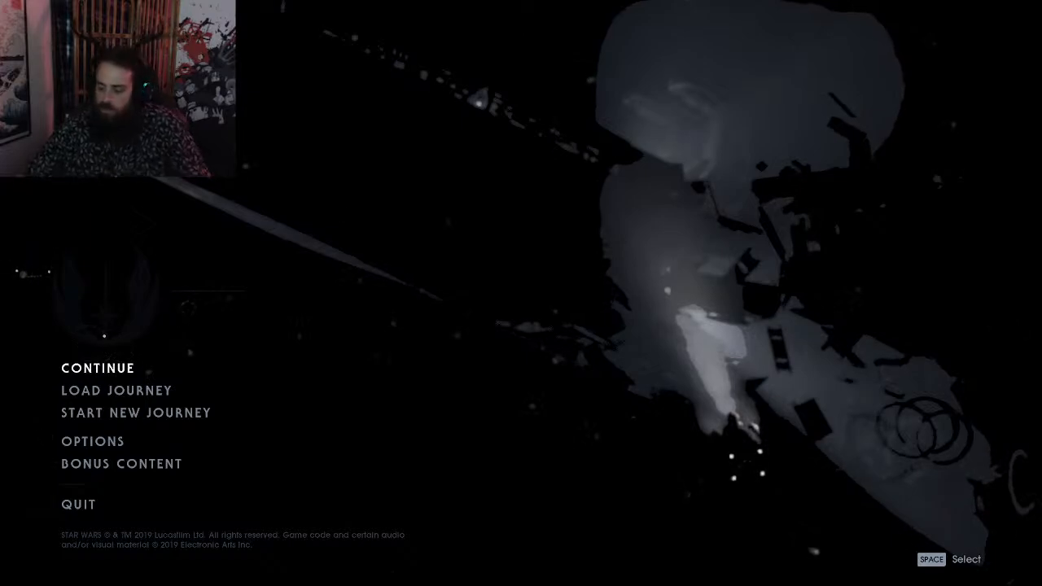
pyautogui.press('down')
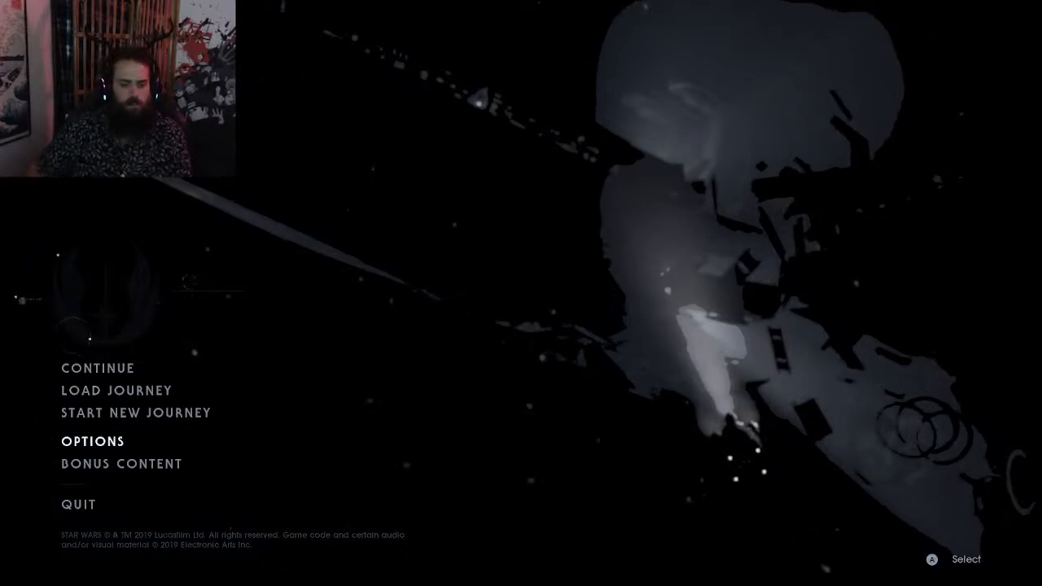
pyautogui.click(92, 440)
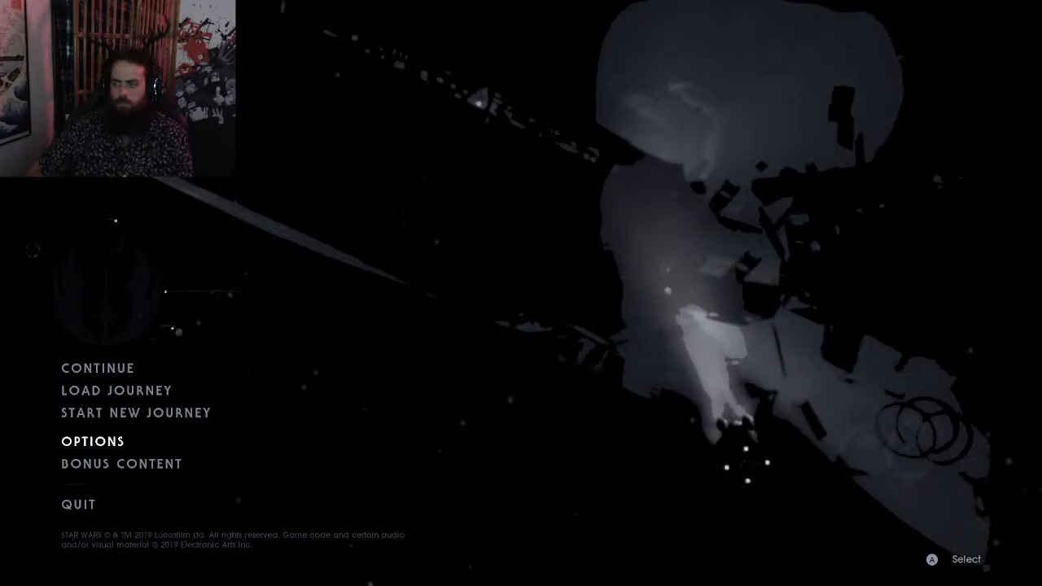
# - Open Options and browse the Extras, Audio and Video settings pages
pyautogui.click(93, 440)
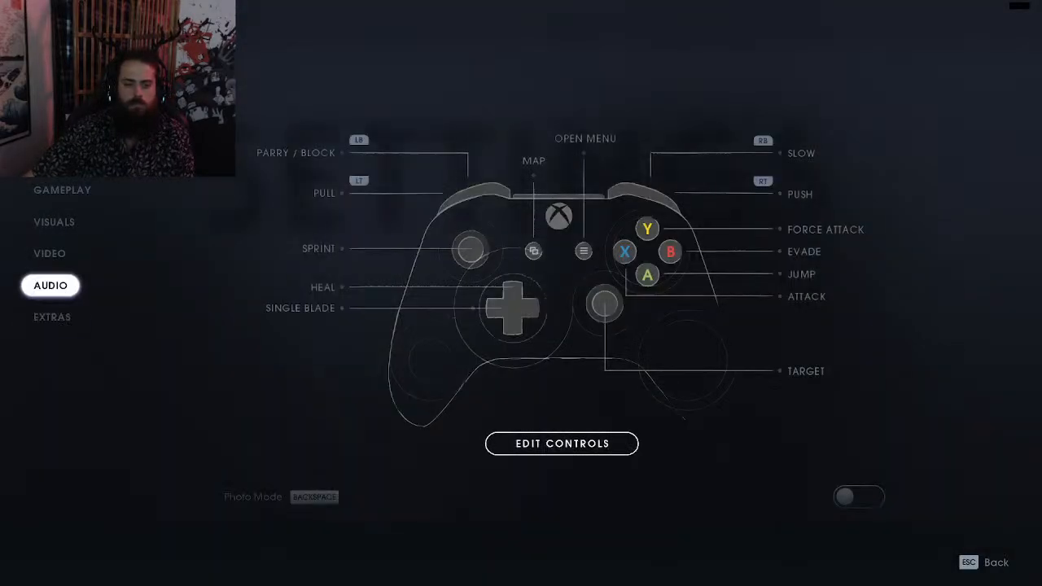
pyautogui.click(51, 317)
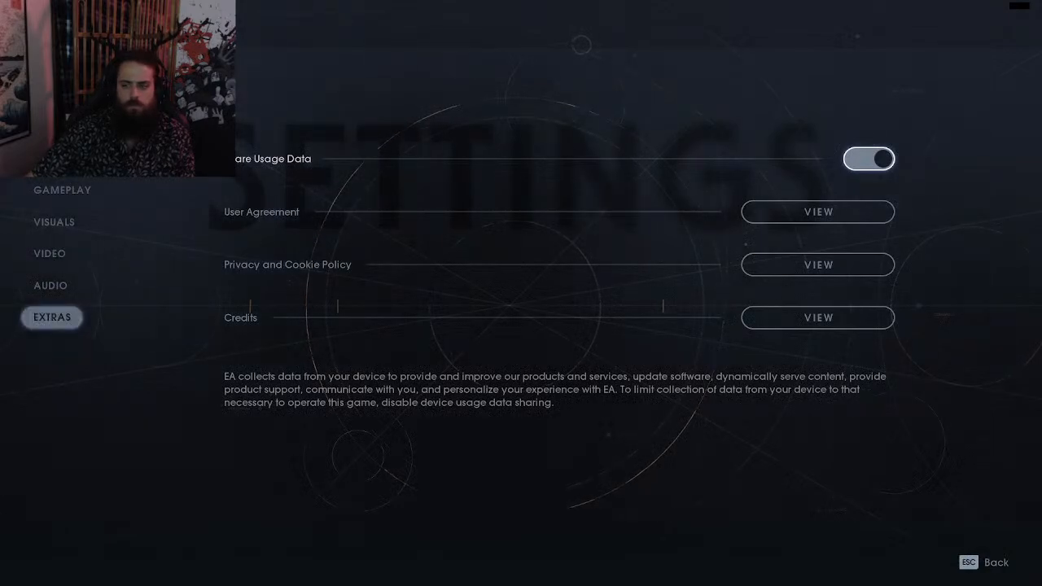
pyautogui.click(51, 285)
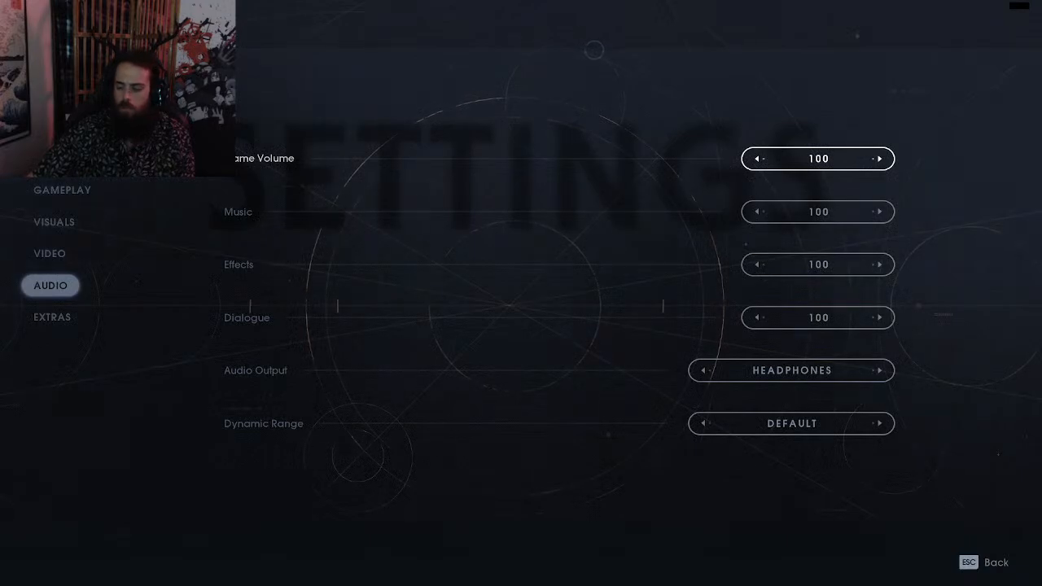
pyautogui.click(50, 253)
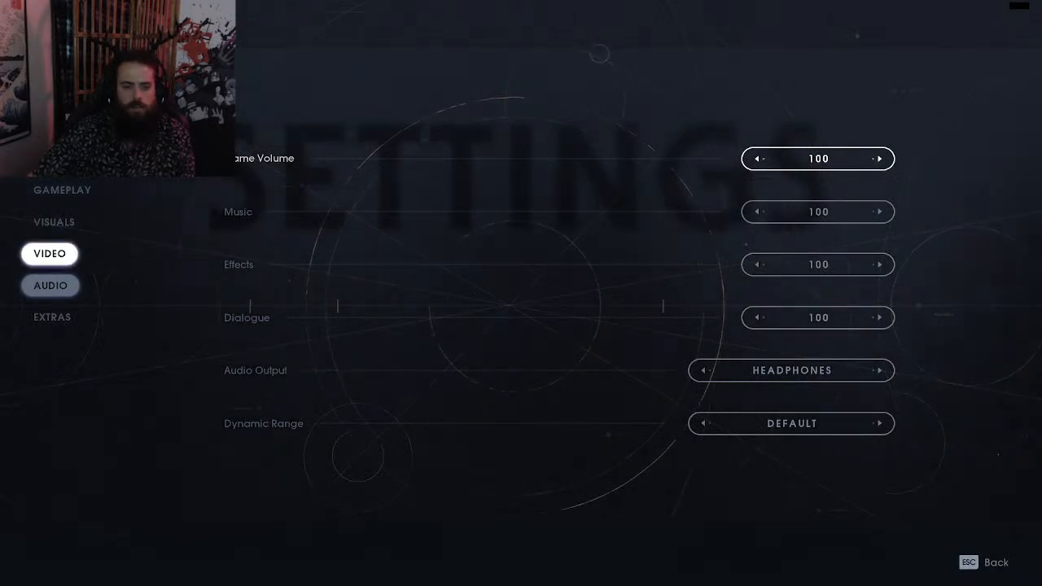
pyautogui.click(54, 221)
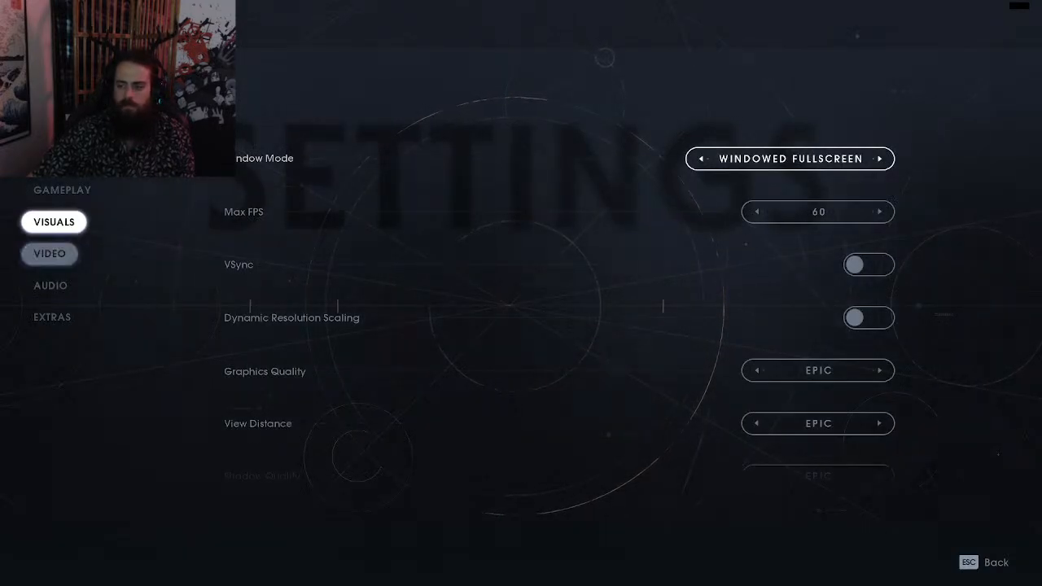
pyautogui.click(50, 253)
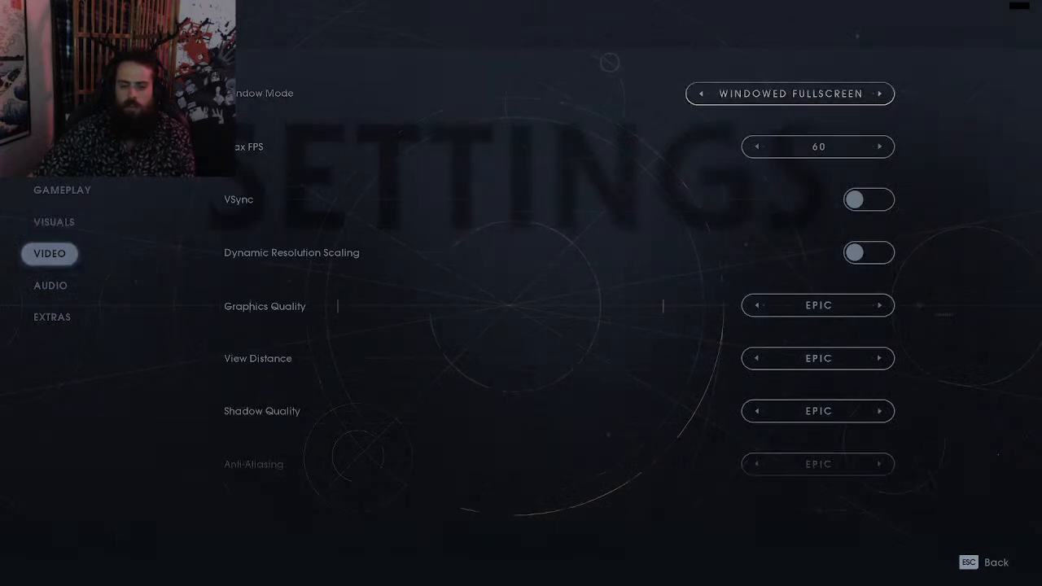
pyautogui.scroll(-3)
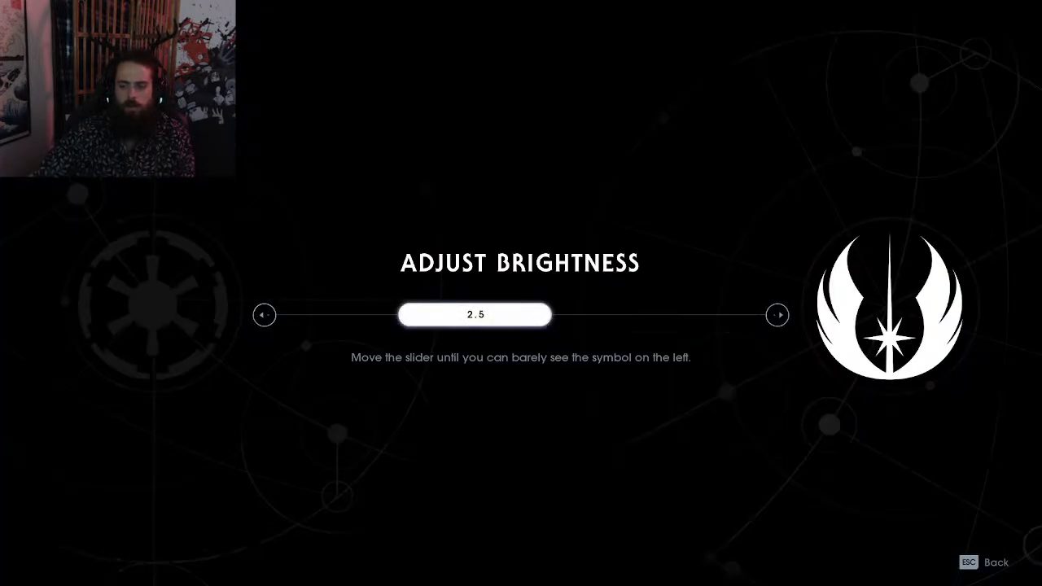
# - Leave the brightness calibration at 2.5 and go back to the settings
pyautogui.click(264, 315)
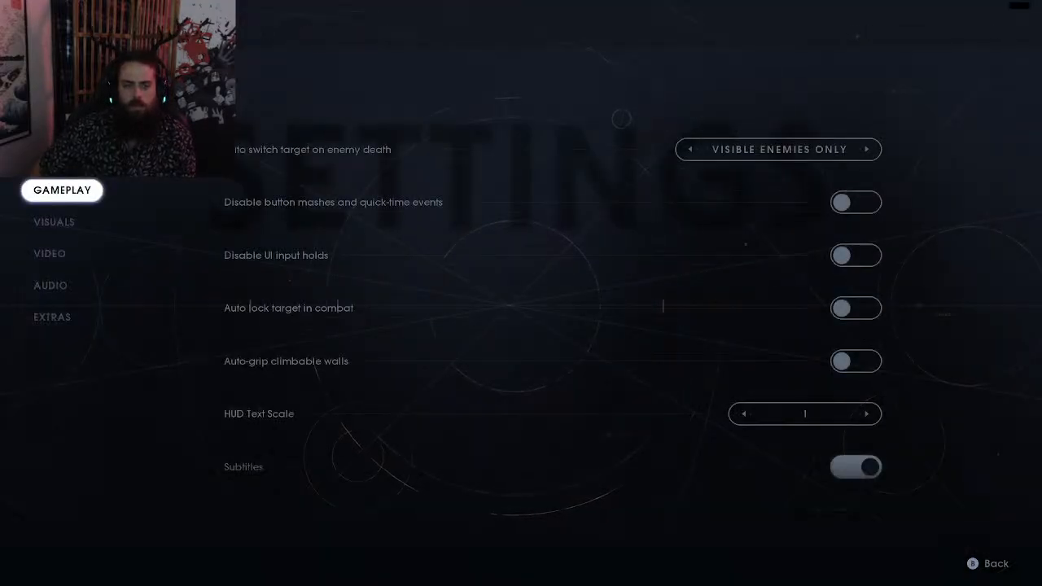
# - Show the Visuals page with Motion Blur, Film Grain, Chromatic Aberration and Camera Shake on
pyautogui.click(54, 221)
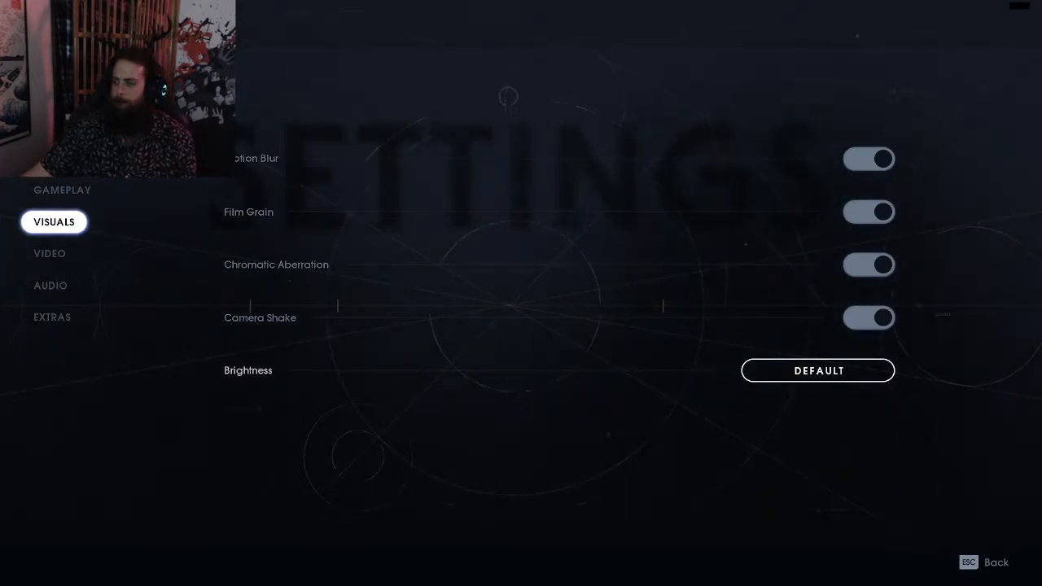
# - Enable Dynamic Resolution Scaling and drop Post Processing to Medium, making graphics quality Custom
pyautogui.click(51, 316)
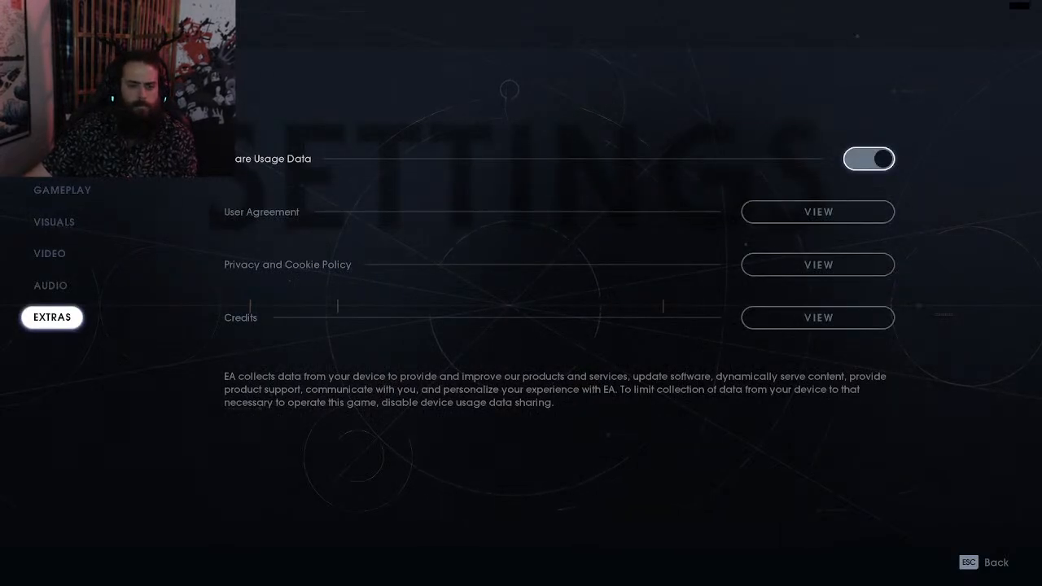
pyautogui.click(49, 253)
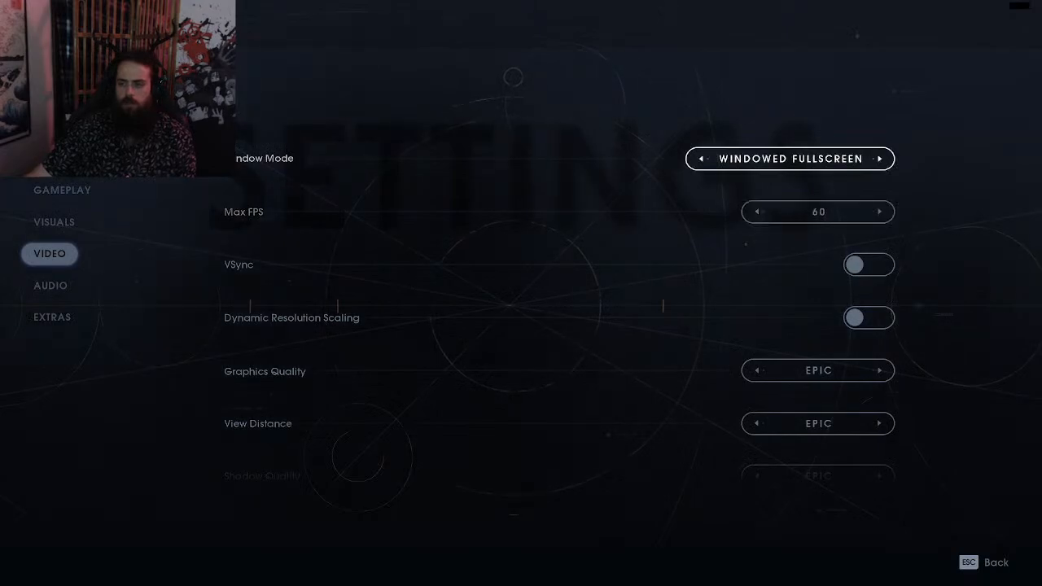
pyautogui.click(868, 263)
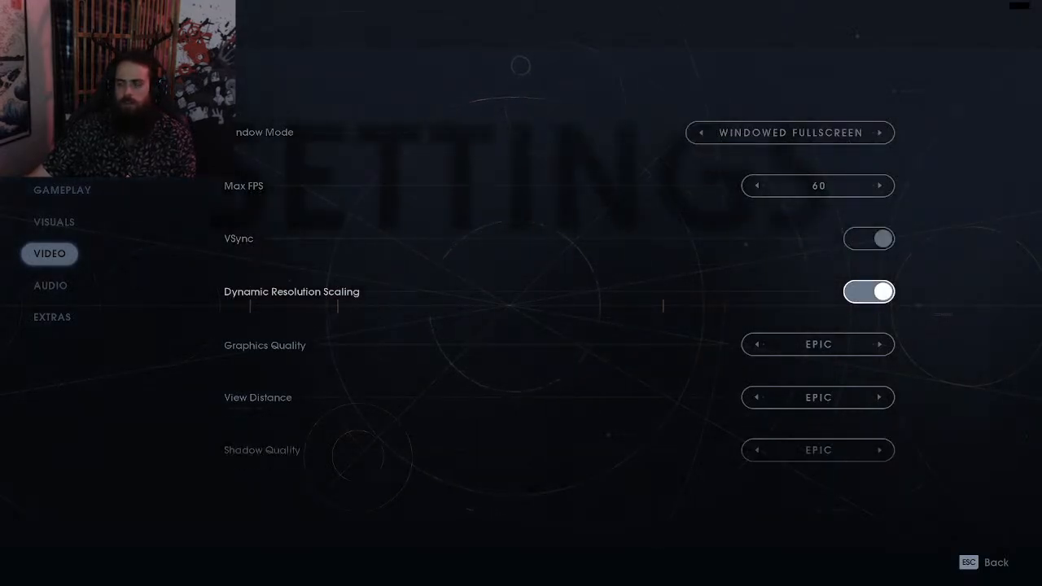
pyautogui.scroll(-3)
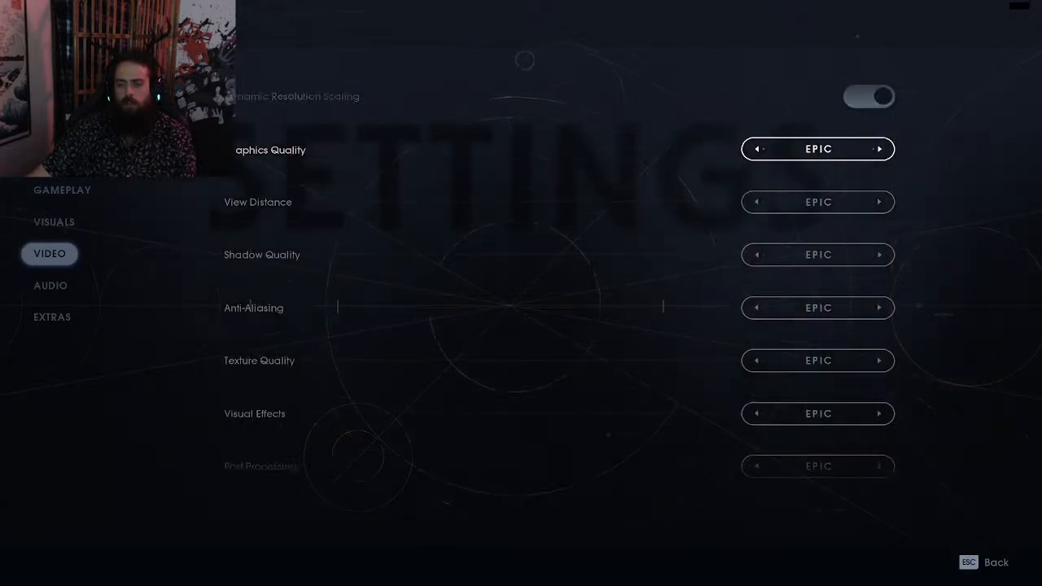
pyautogui.scroll(-3)
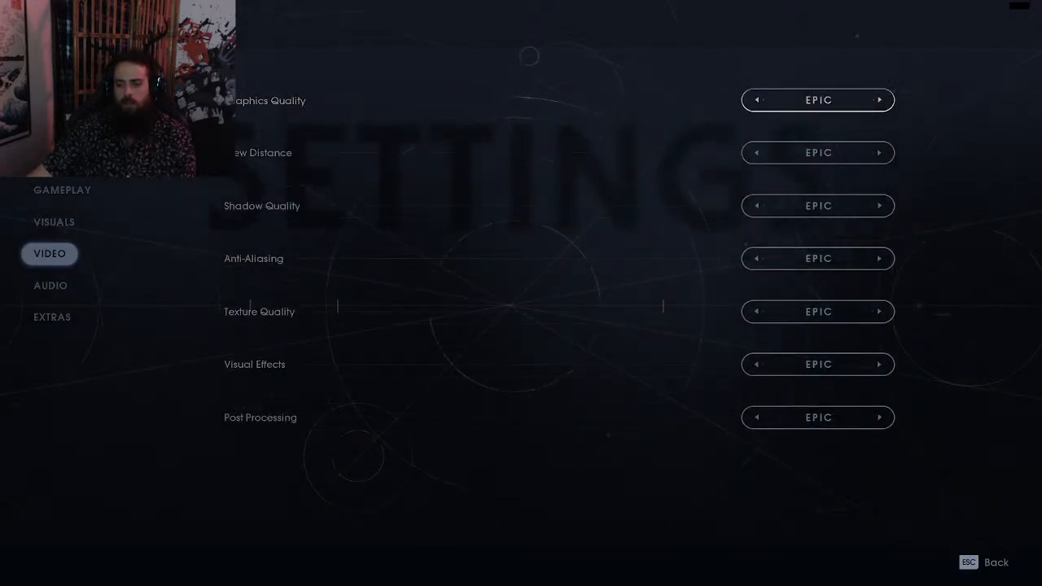
pyautogui.click(756, 417)
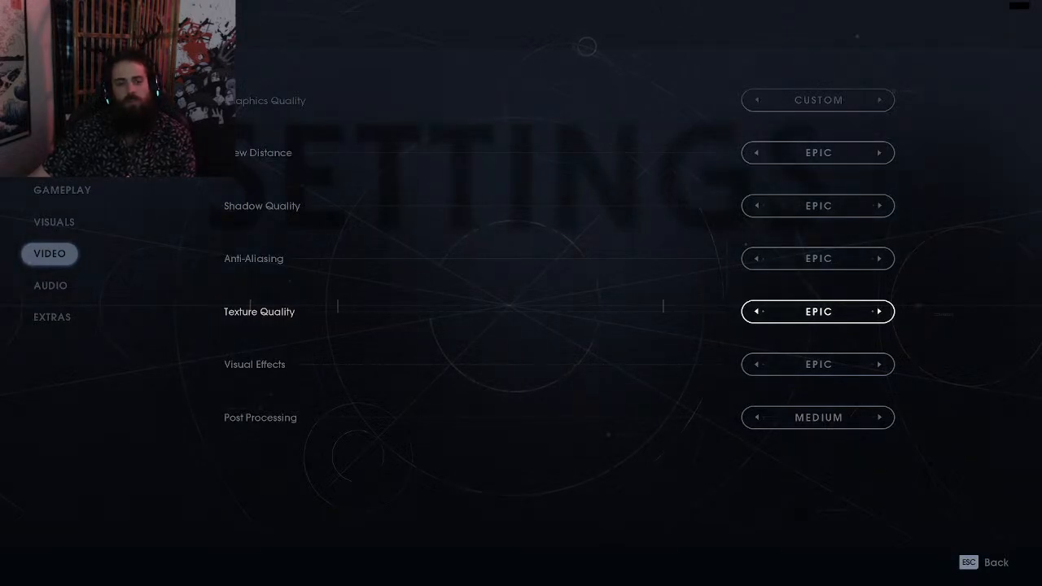
# - Switch Chromatic Aberration off on the Visuals page, then return to Gameplay
pyautogui.click(54, 221)
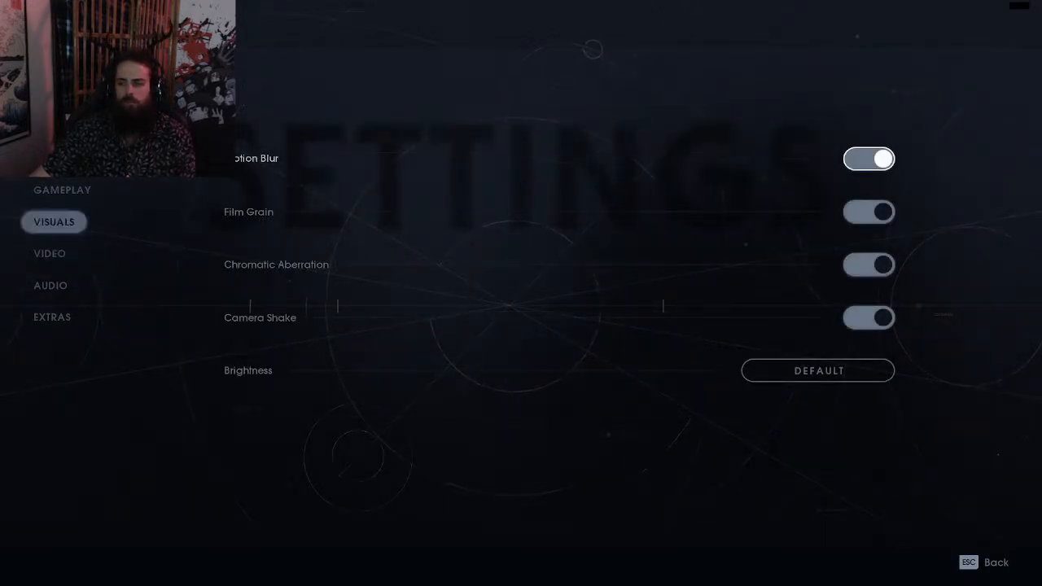
pyautogui.click(869, 159)
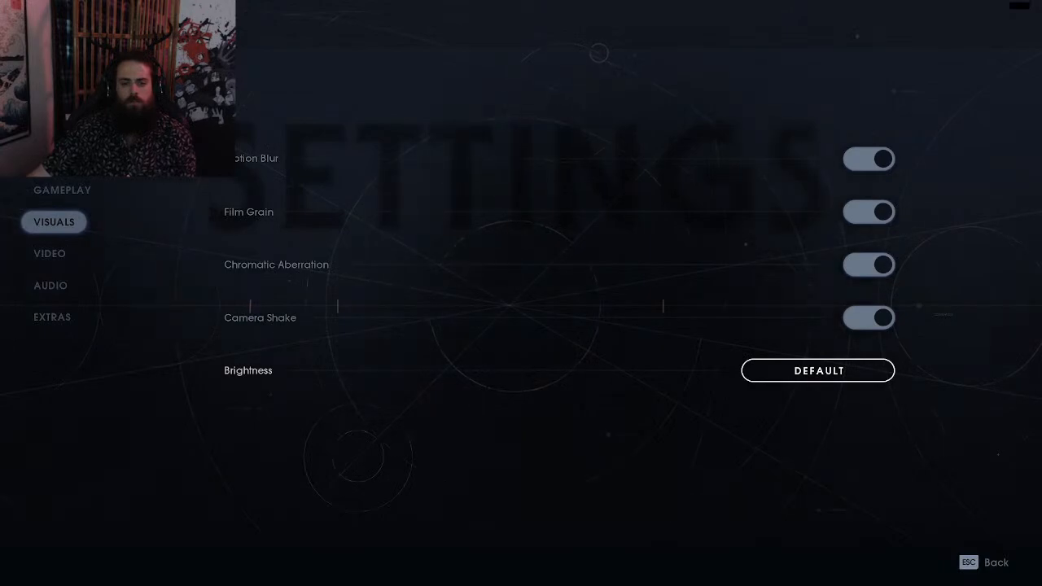
pyautogui.click(868, 264)
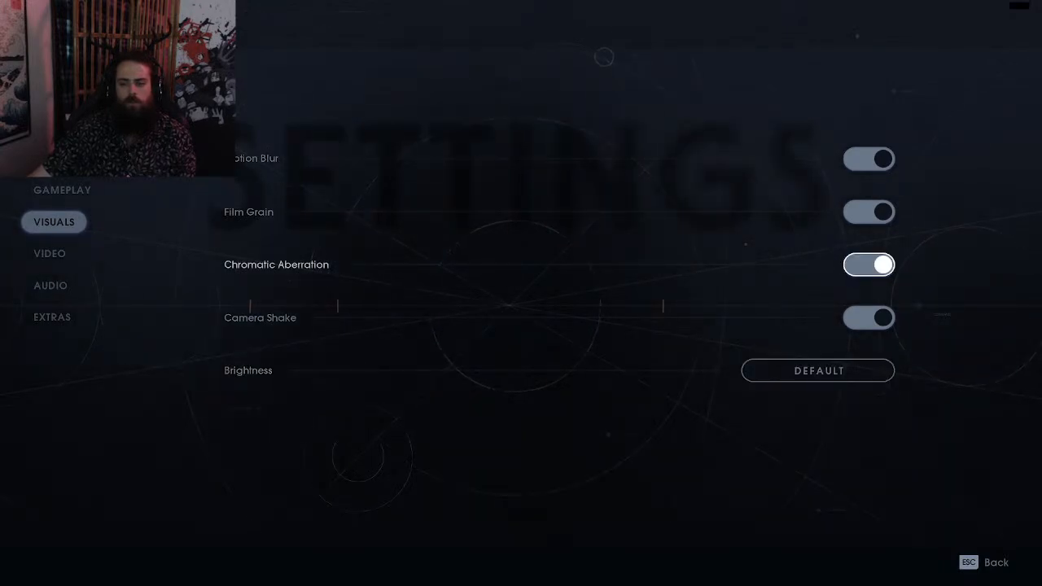
pyautogui.click(868, 264)
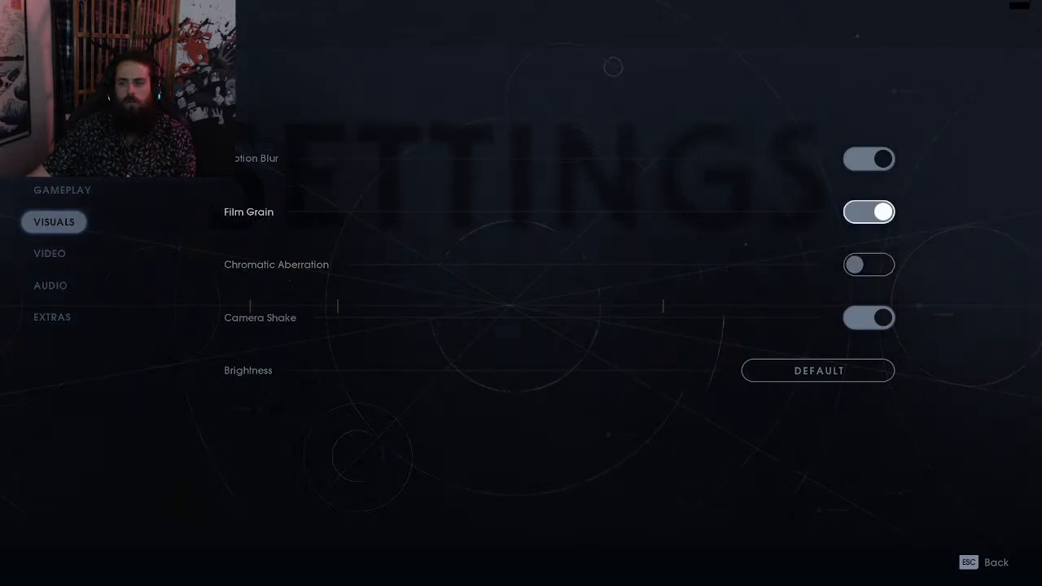
pyautogui.click(868, 211)
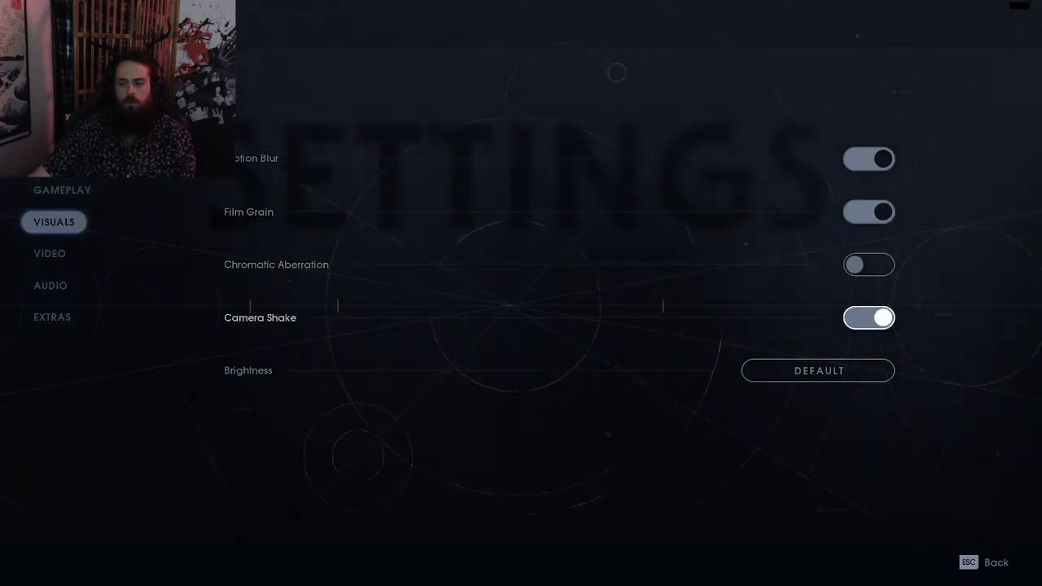
pyautogui.click(868, 263)
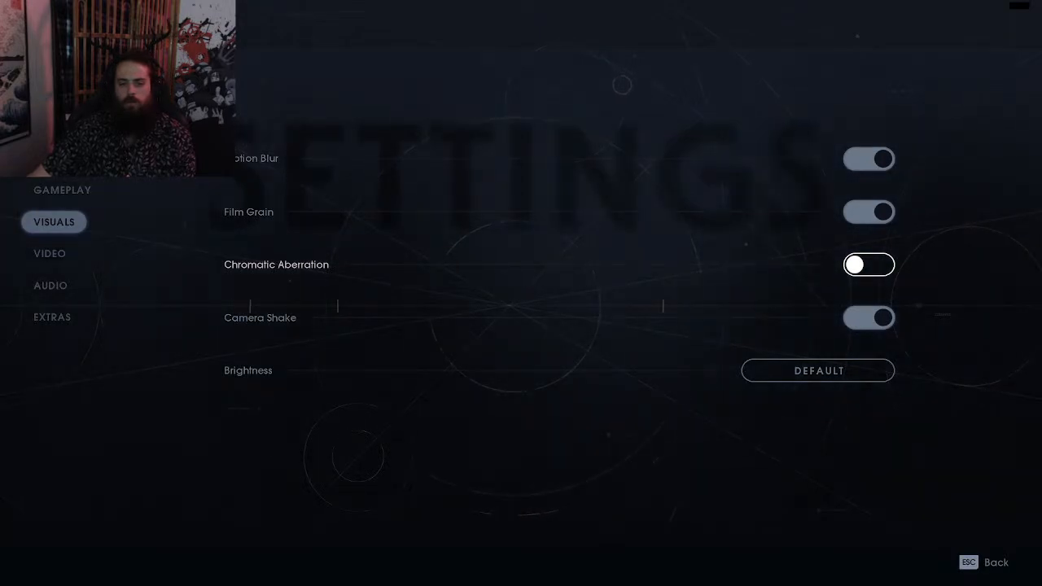
pyautogui.click(62, 190)
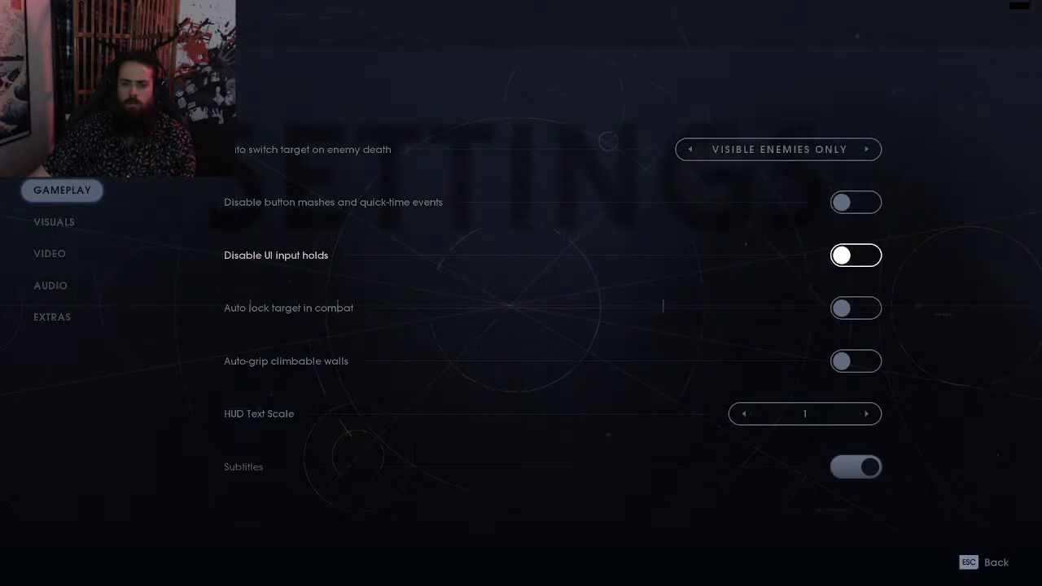
# - Scroll to HUD Text Scale 1, subtitles on at 1.5, and English text language
pyautogui.scroll(-3)
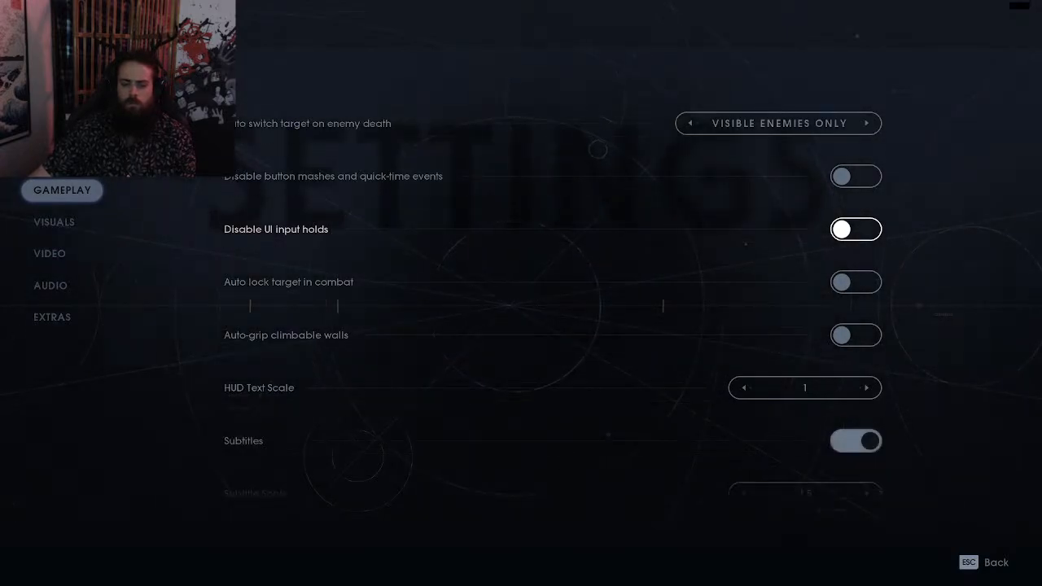
pyautogui.scroll(-3)
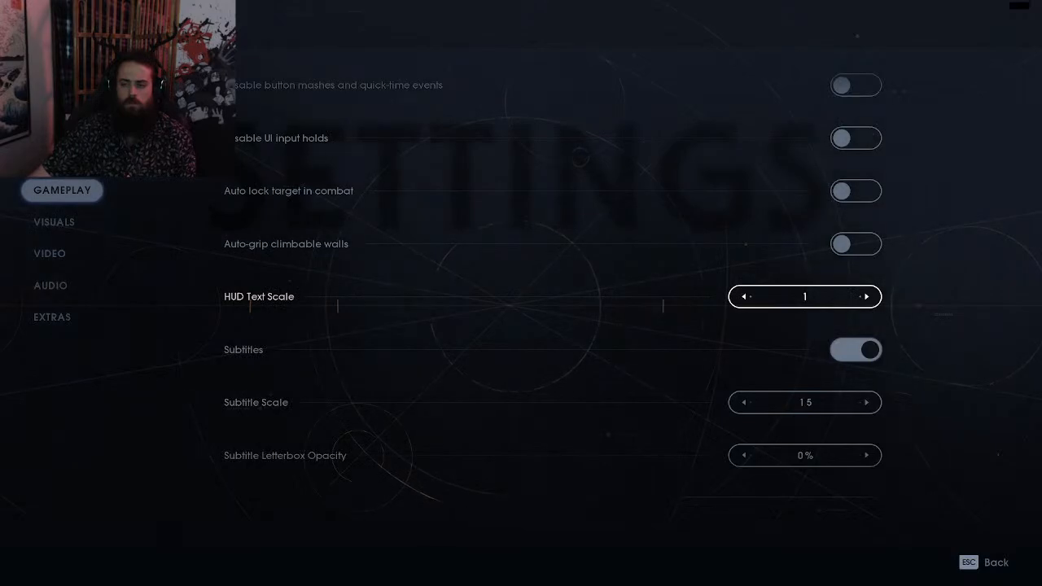
pyautogui.scroll(-3)
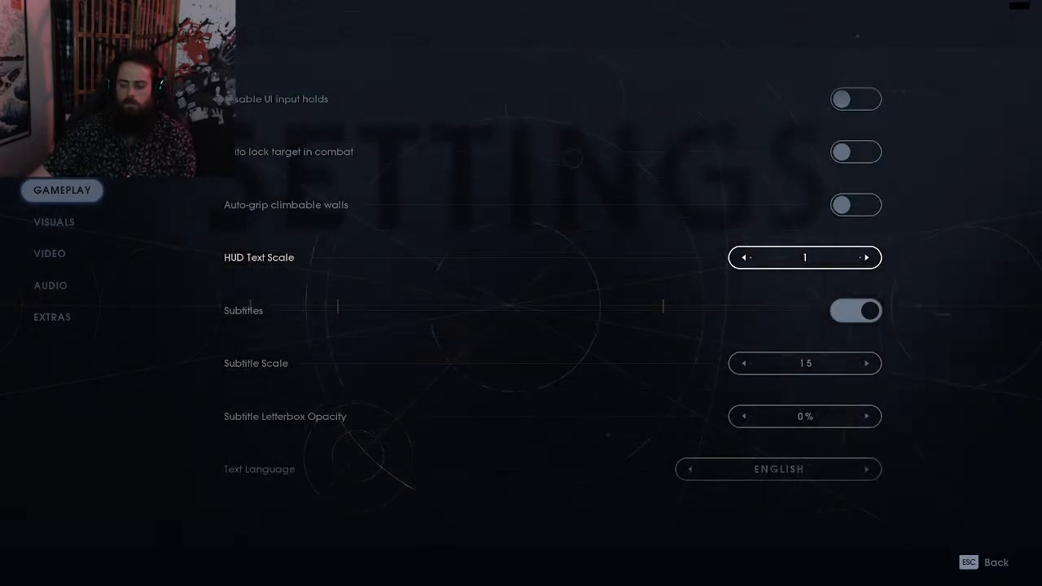
pyautogui.scroll(-3)
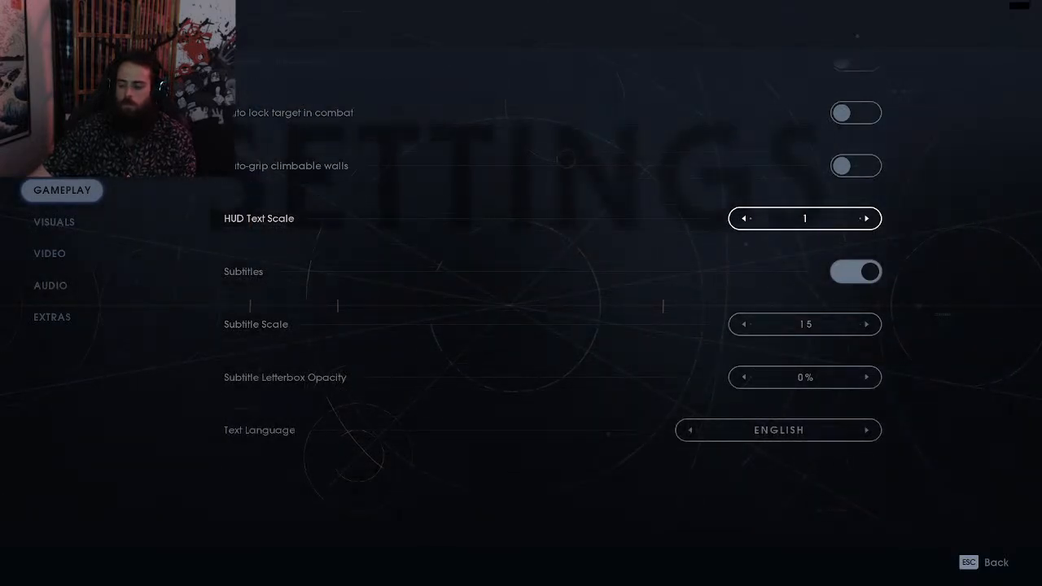